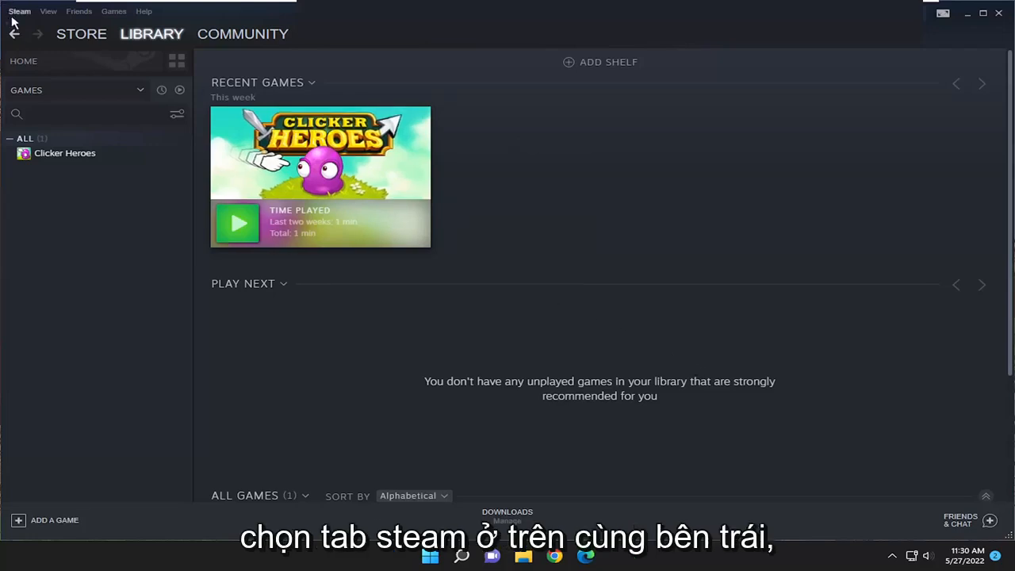
Open Settings from the Steam menu at top left
left_click(19, 10)
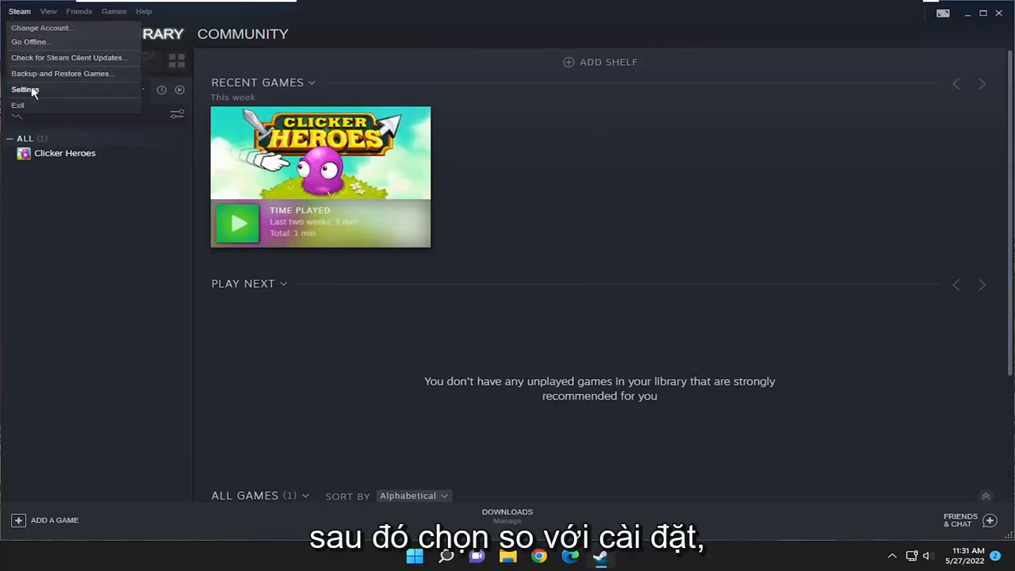
left_click(25, 90)
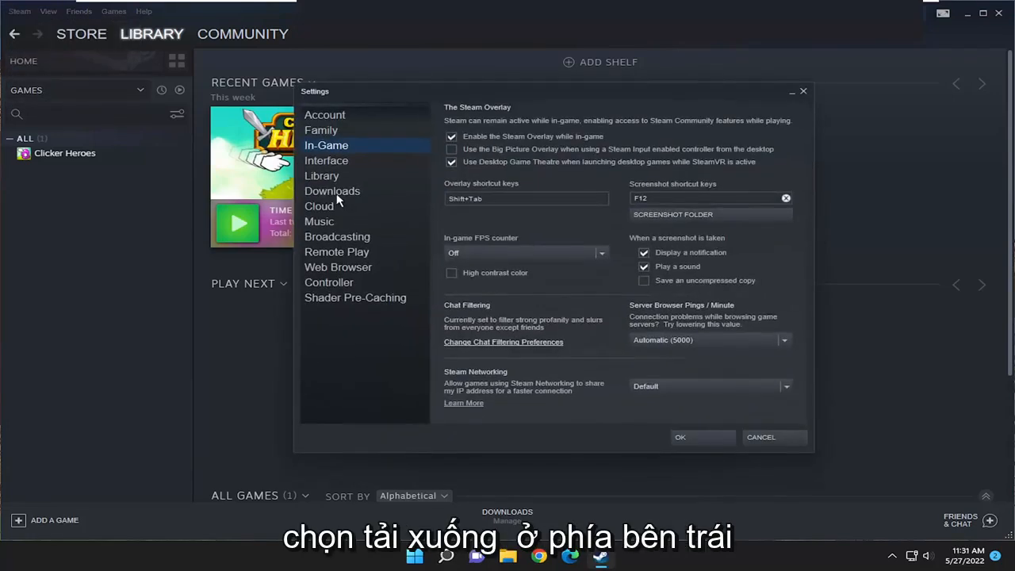
On the Downloads settings page, start clearing the download cache to bring up its confirmation
left_click(331, 191)
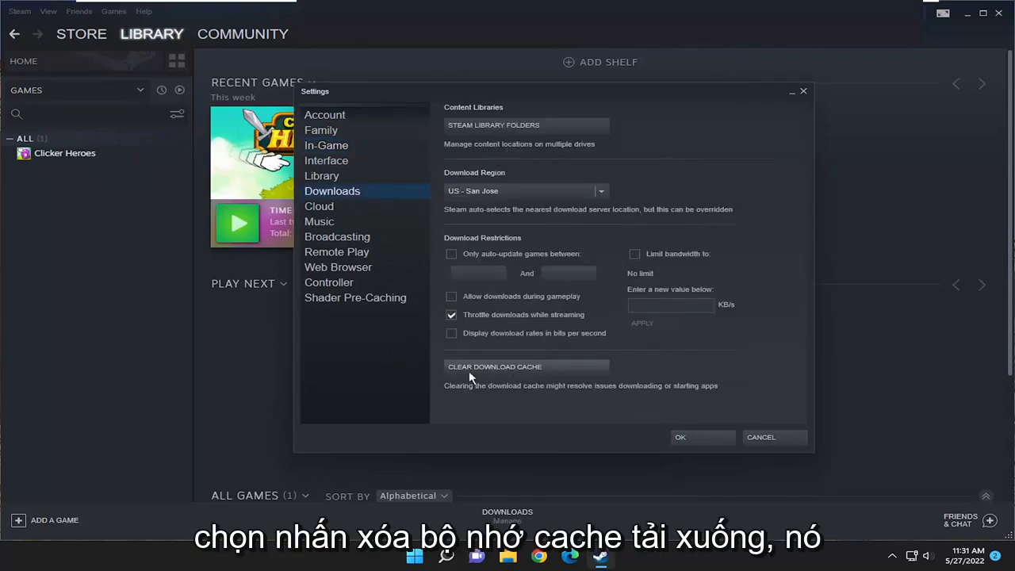
left_click(495, 366)
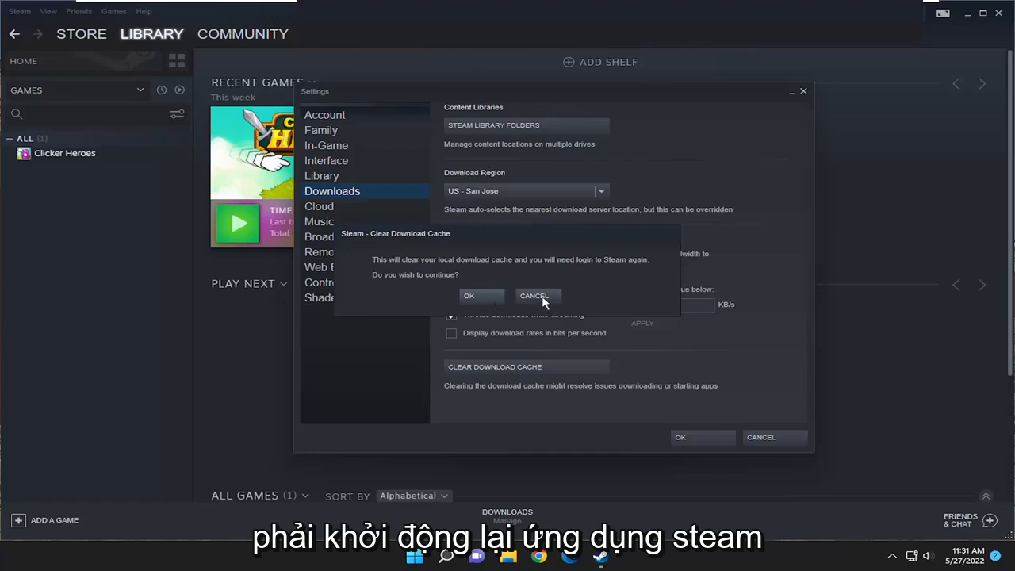
Confirm the cache clear and review download regions, keeping US - San Jose
left_click(533, 295)
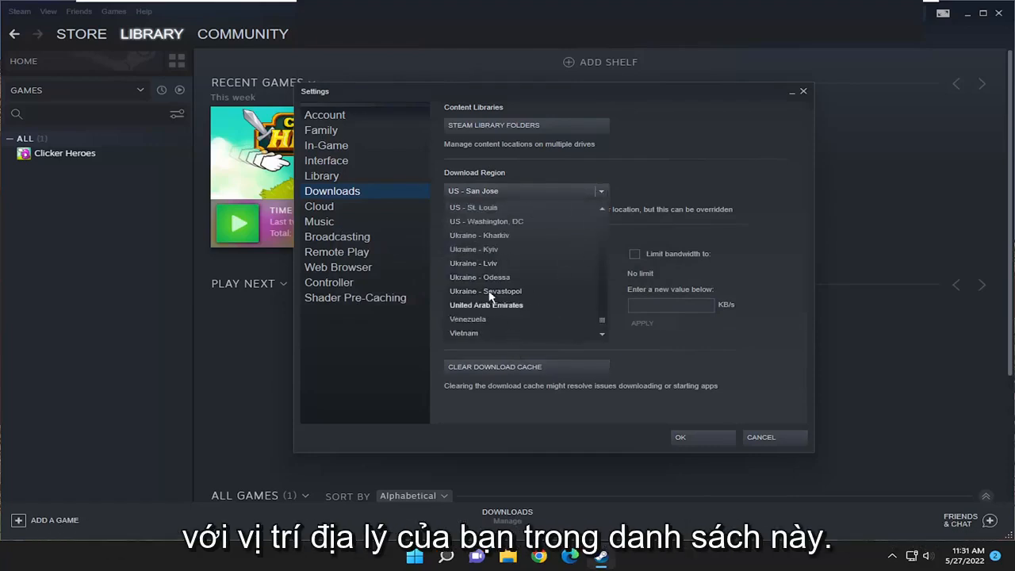
left_click(473, 190)
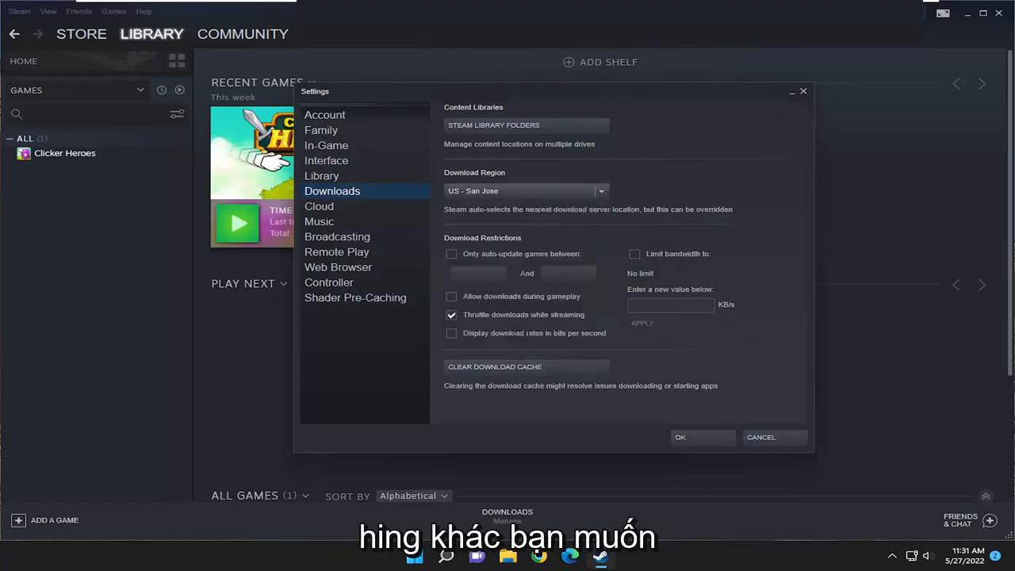
mouse_move(499, 214)
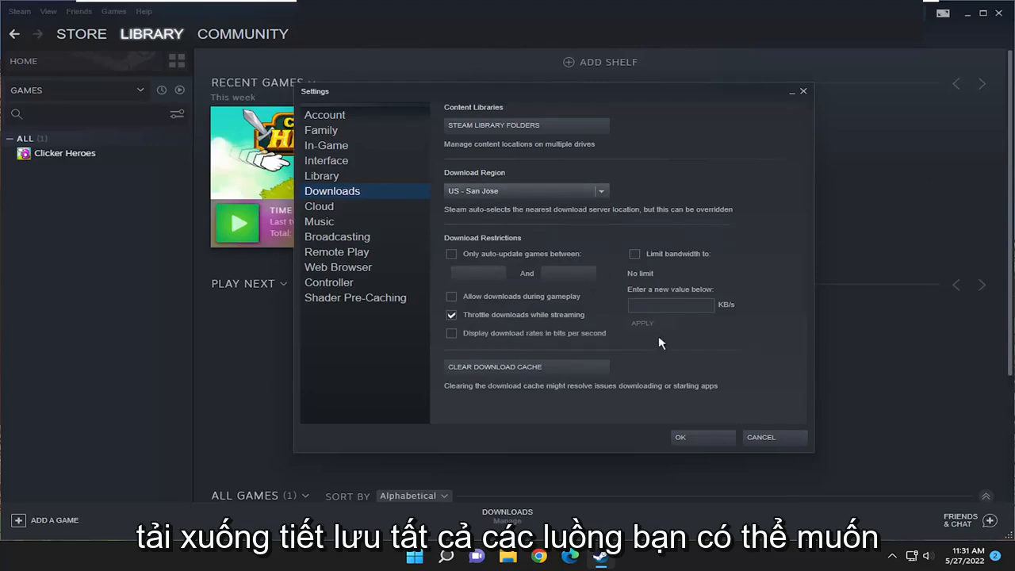
Uncheck 'Throttle downloads while streaming' and confirm, triggering the Restart required prompt
left_click(451, 314)
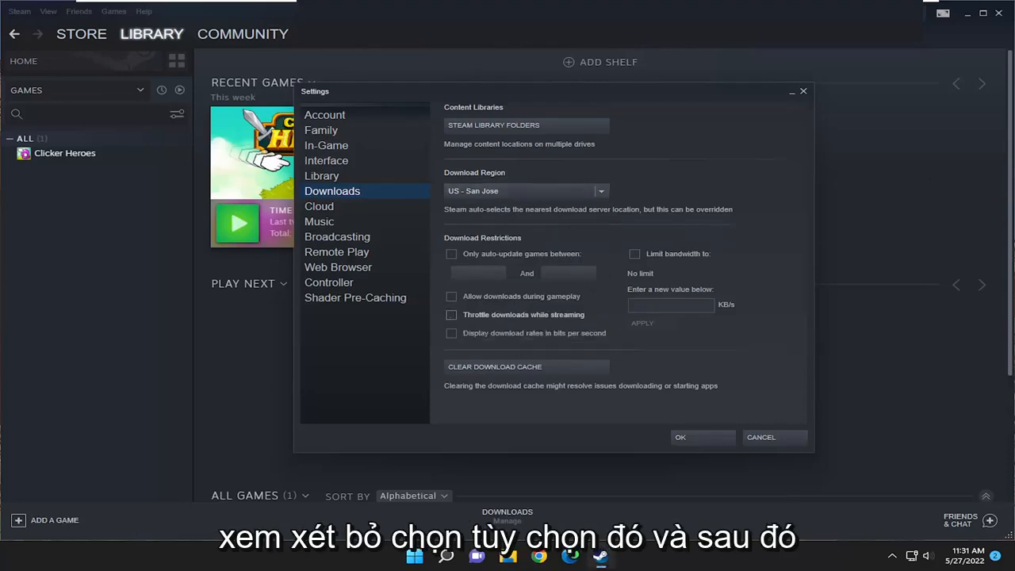
left_click(680, 437)
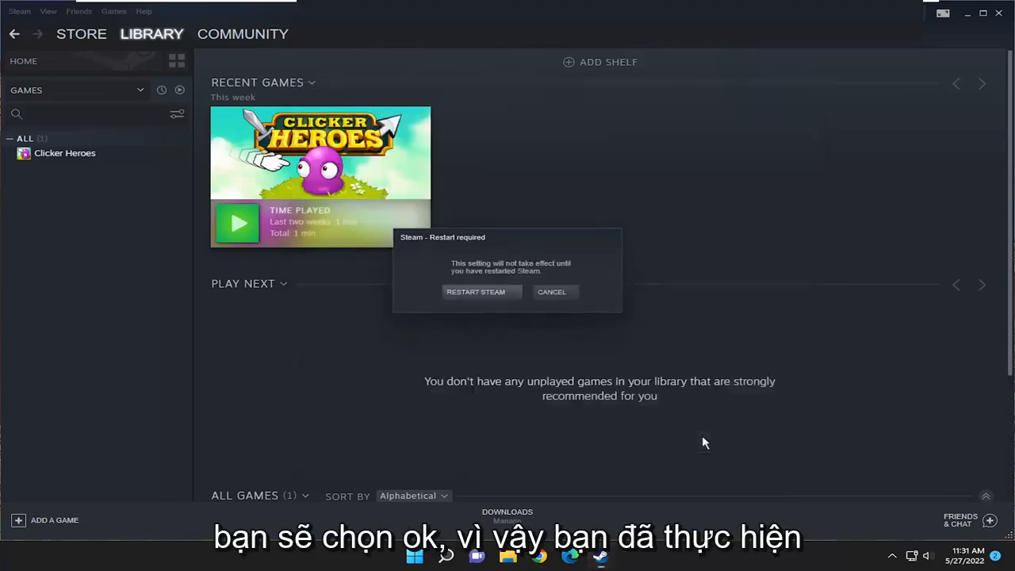